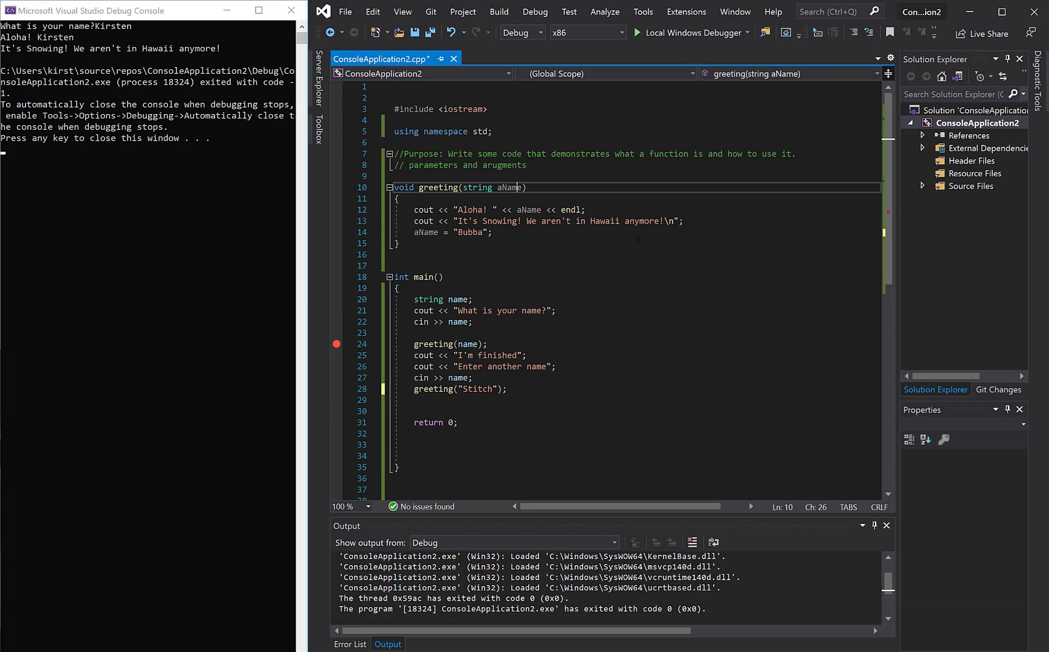
Add ", int anAge" after aName in the greeting function signature
double_click(510, 188)
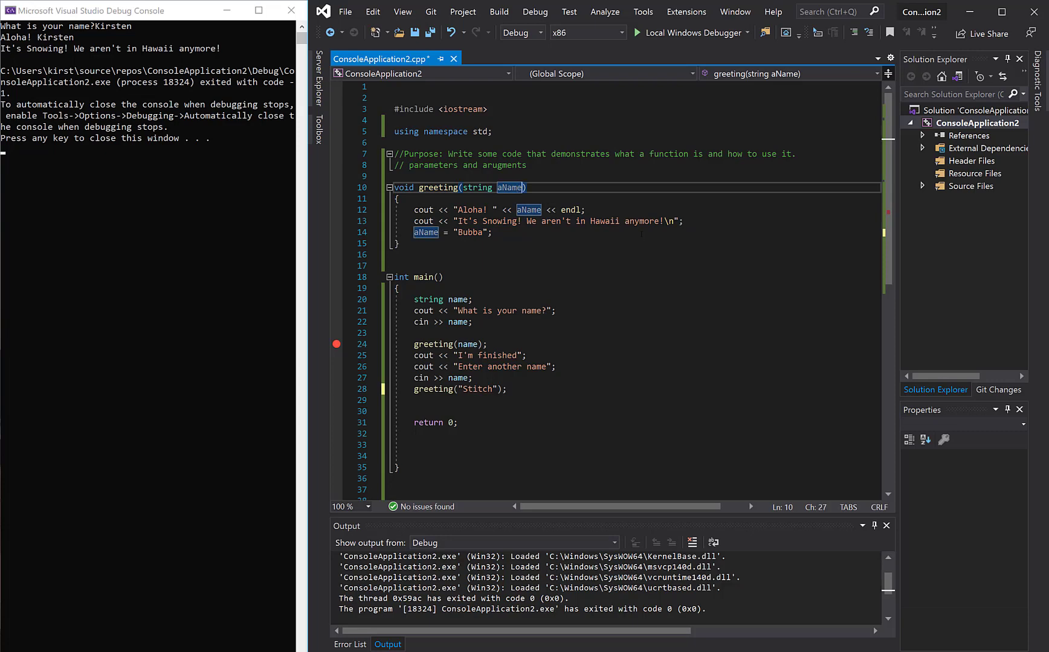
text(, int a)
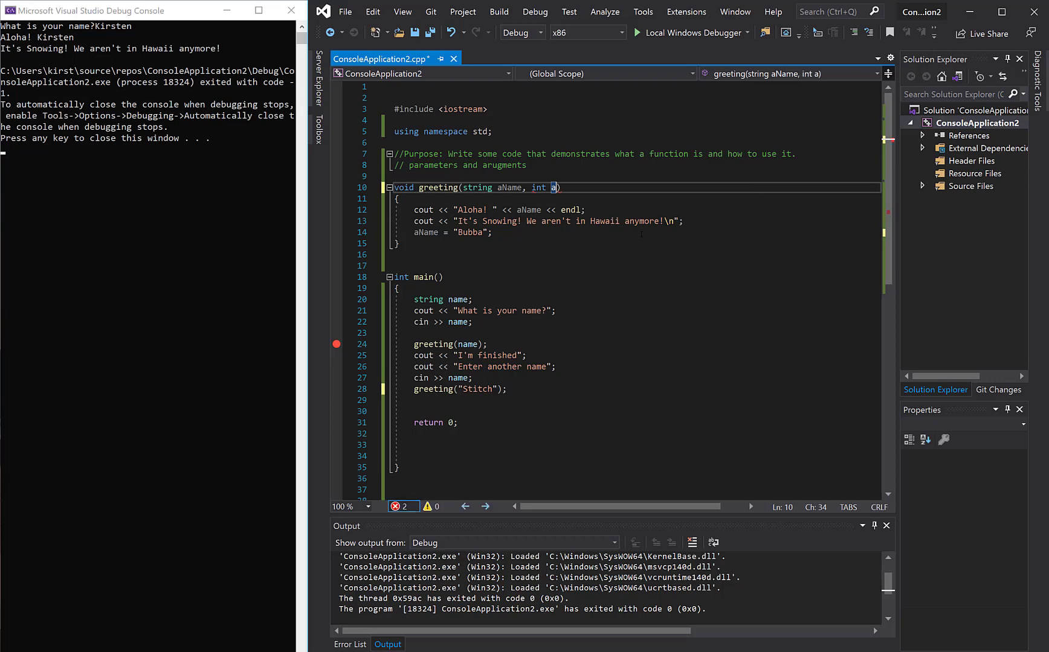
text(nAge)
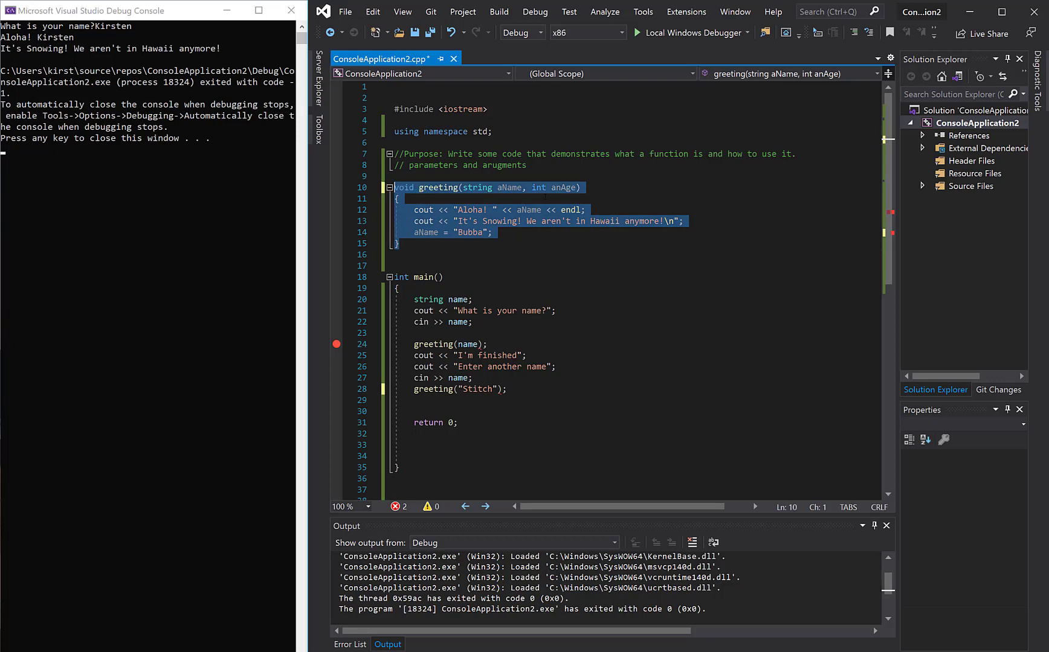
mouse_move(528, 367)
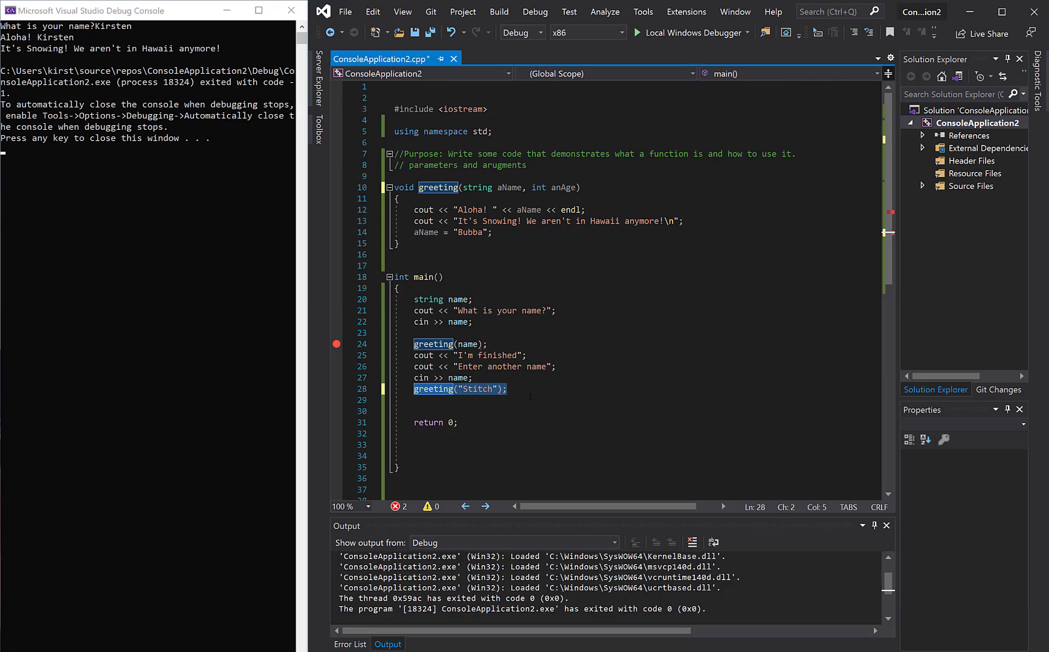
mouse_move(479, 395)
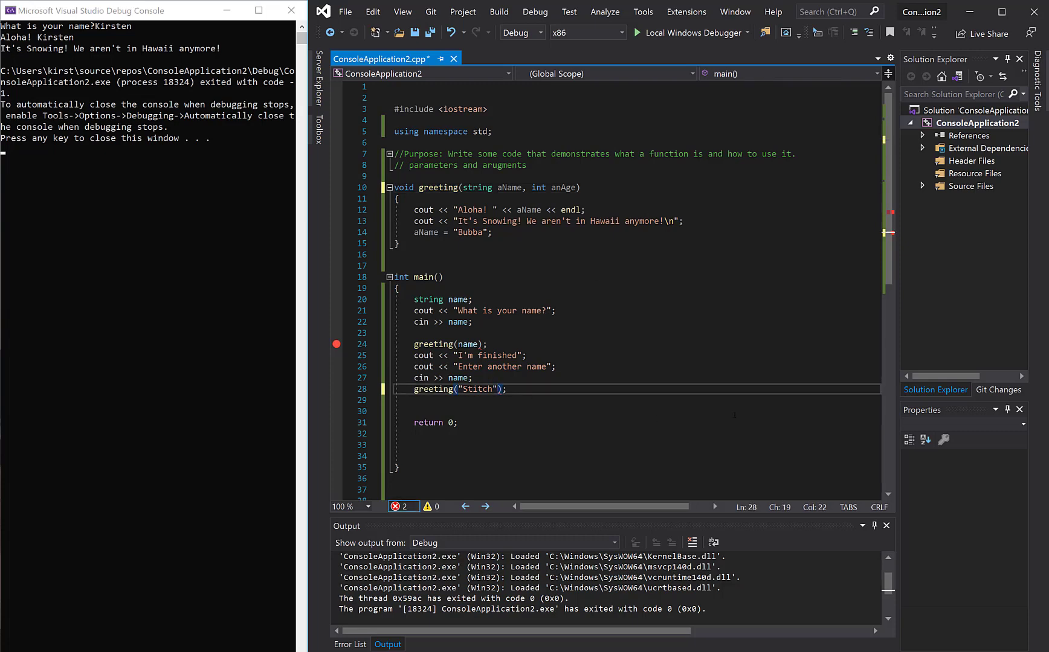
Add age arguments 21 to greeting(name) and 626 to greeting("Stitch")
text(,)
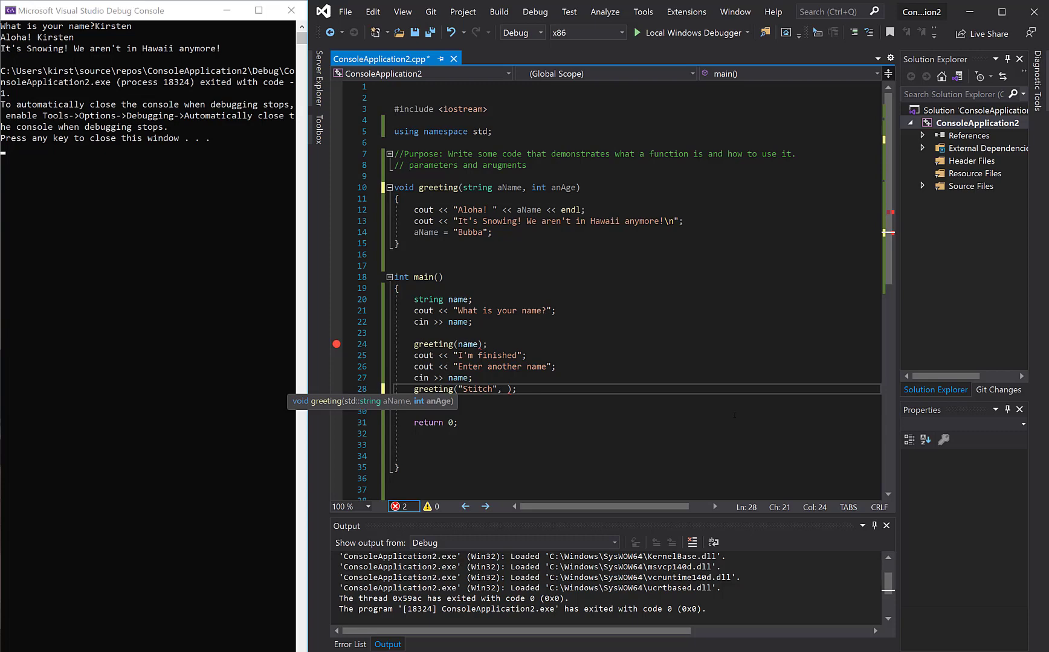
text(21)
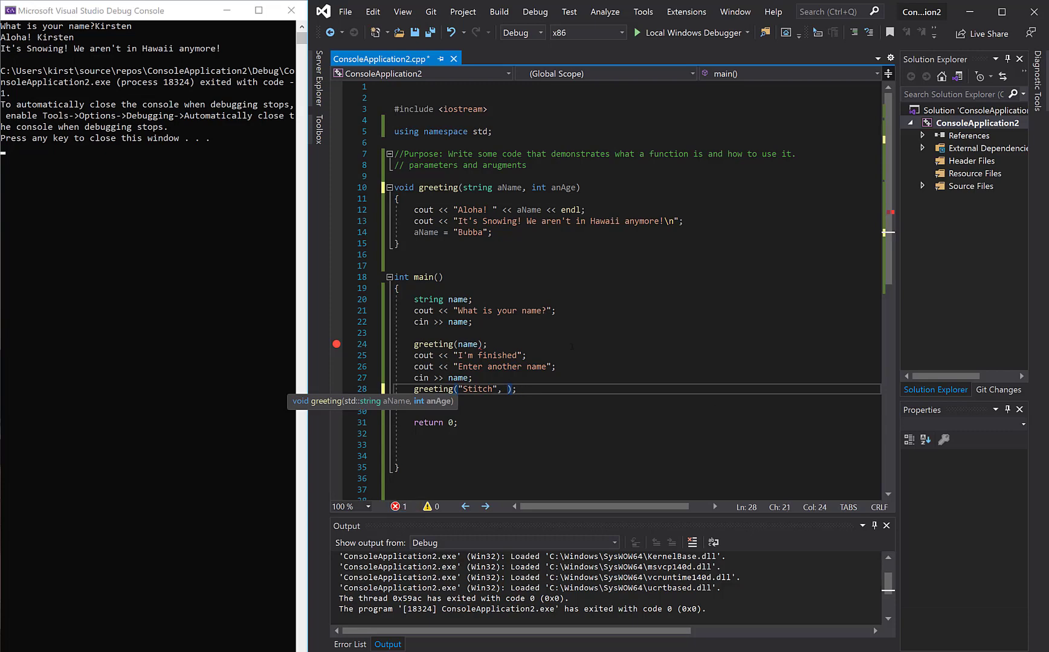
text(626)
text(cout << ")
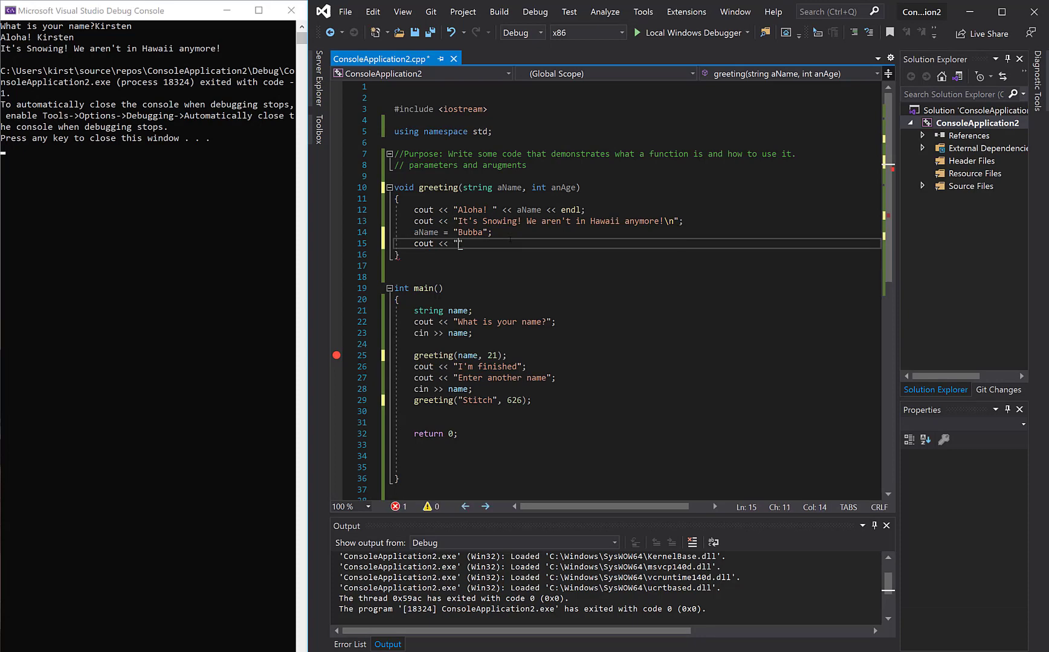
Add cout << aName << " is " << anAge << " Years Old\n"; inside greeting
text(aN)
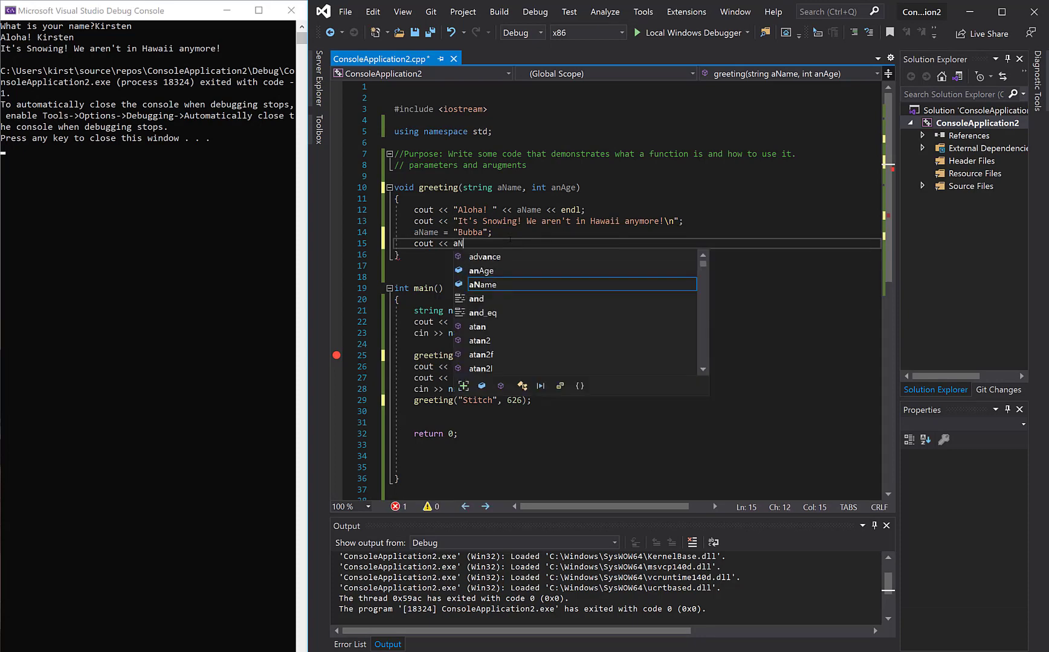
text(ae)
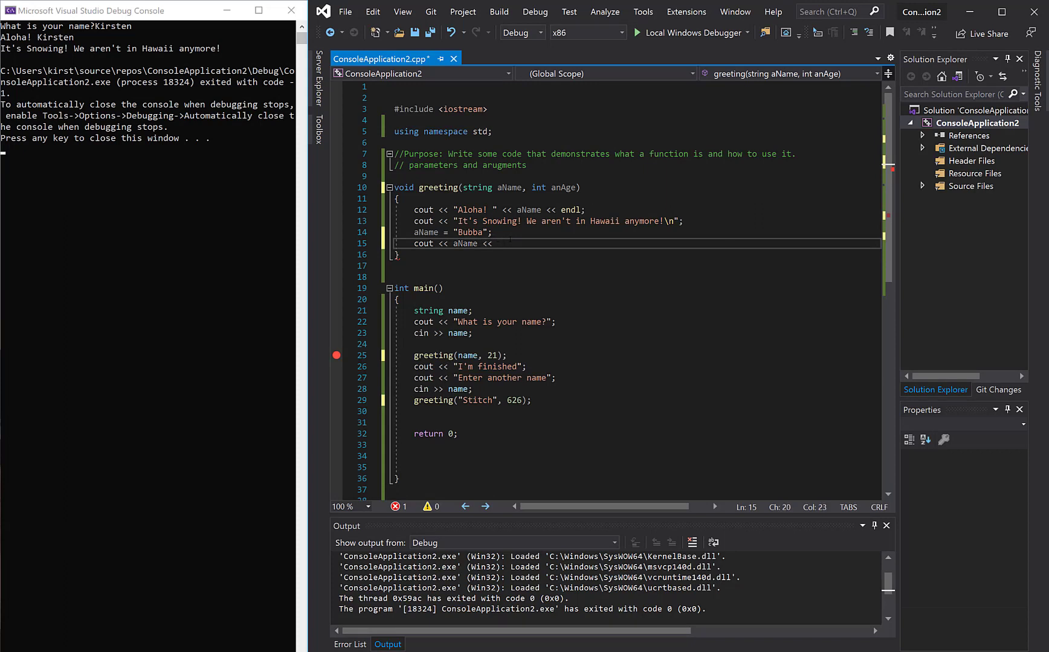
text(" is " << anAge <<)
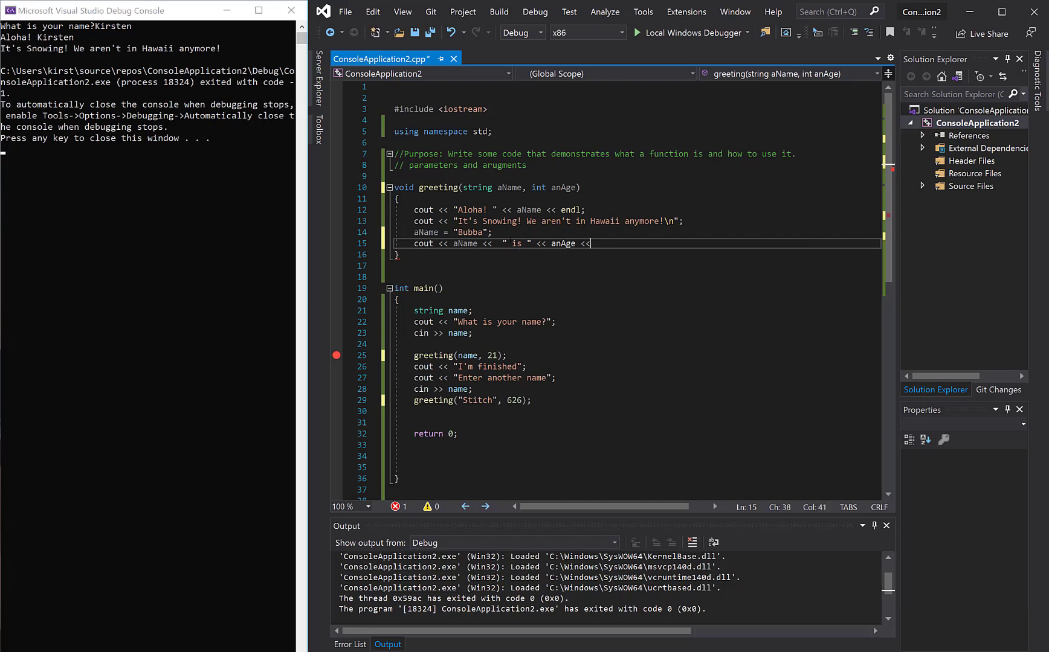
text(" Year")
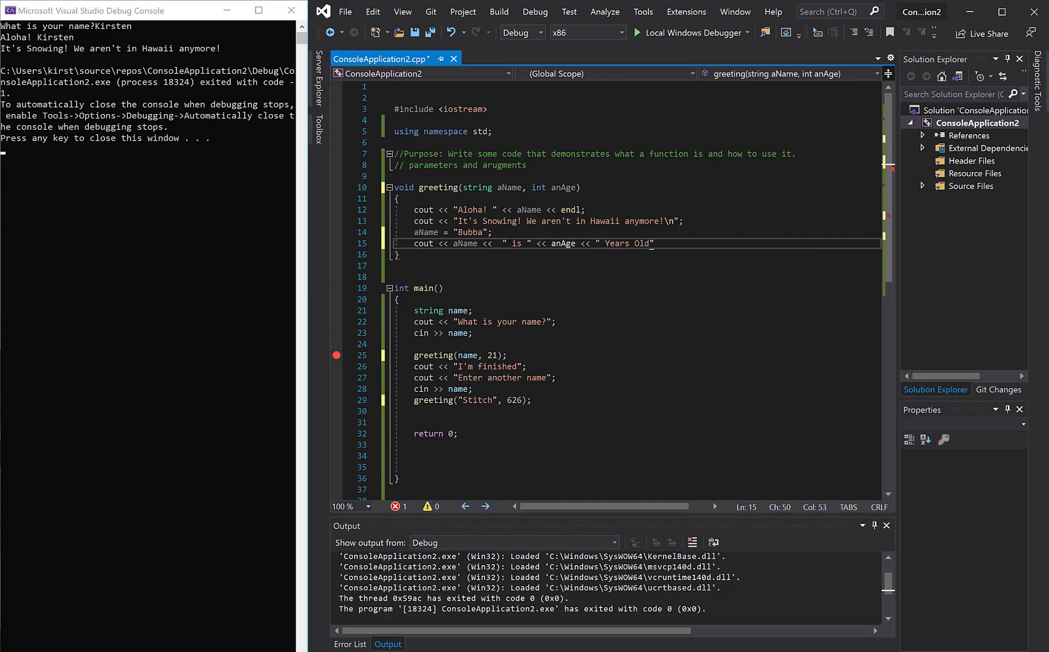
text(\n)
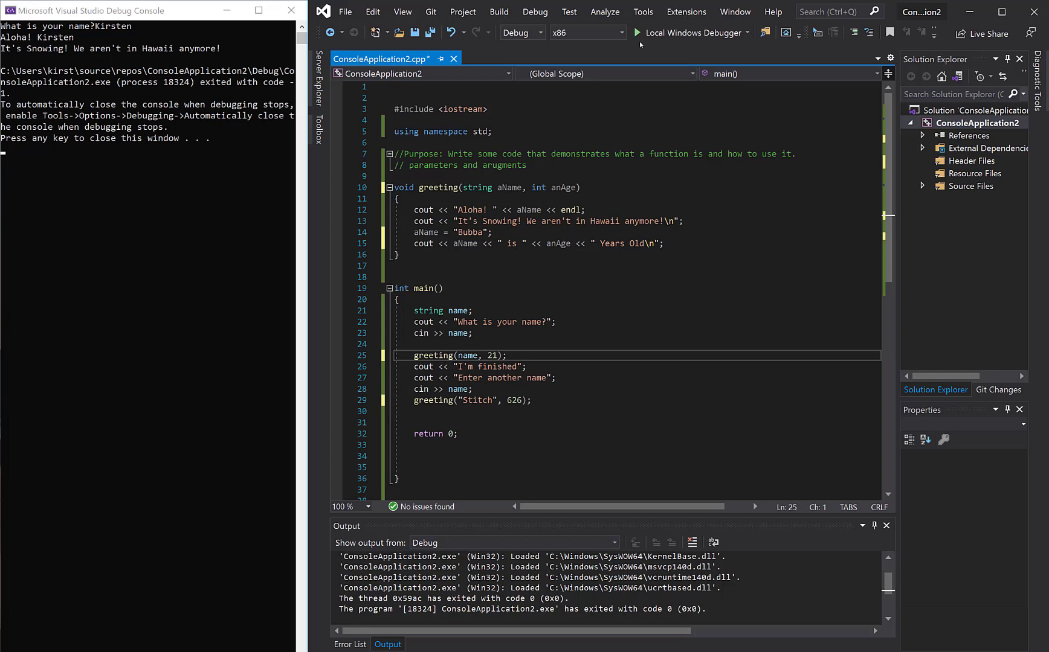
Run under Local Windows Debugger, entering Kirsten and Stitch so both age lines print
click(638, 33)
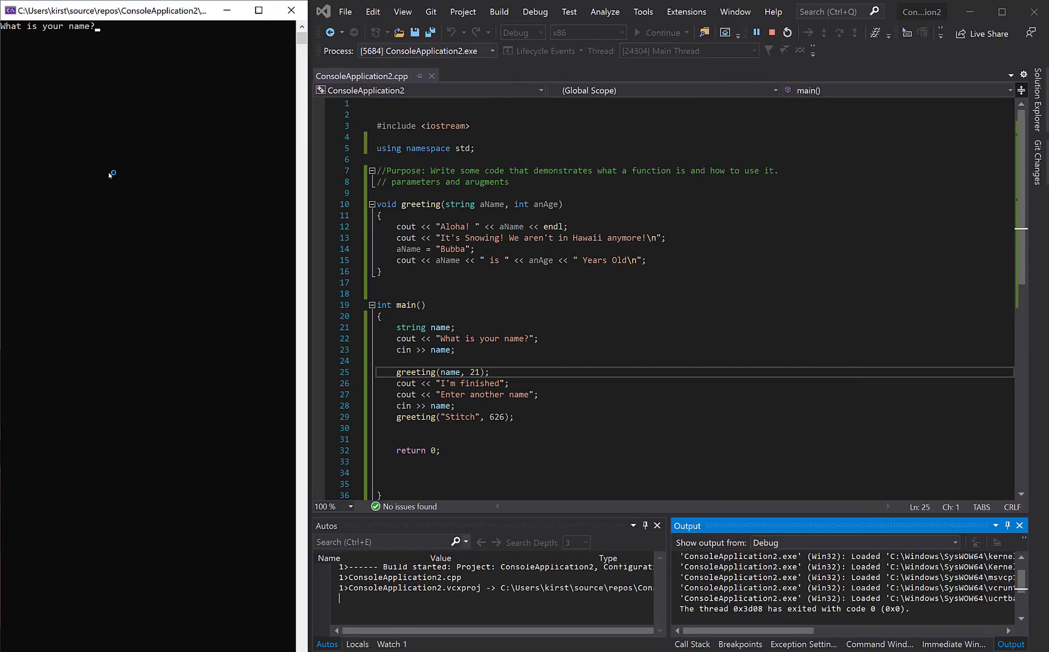
text(Kirsten)
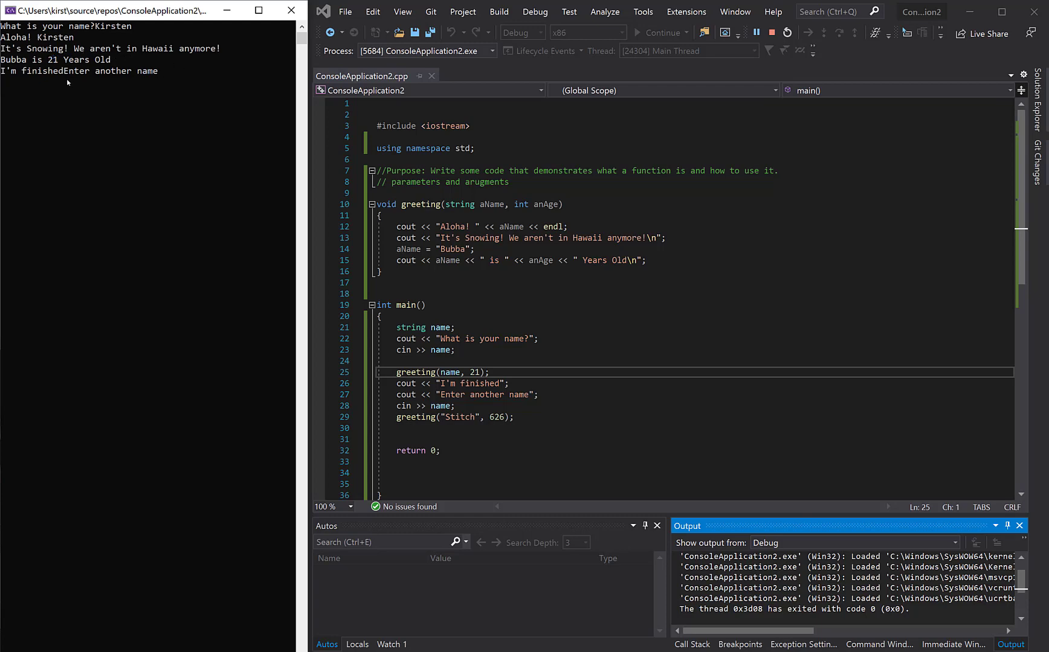
text(Stitch)
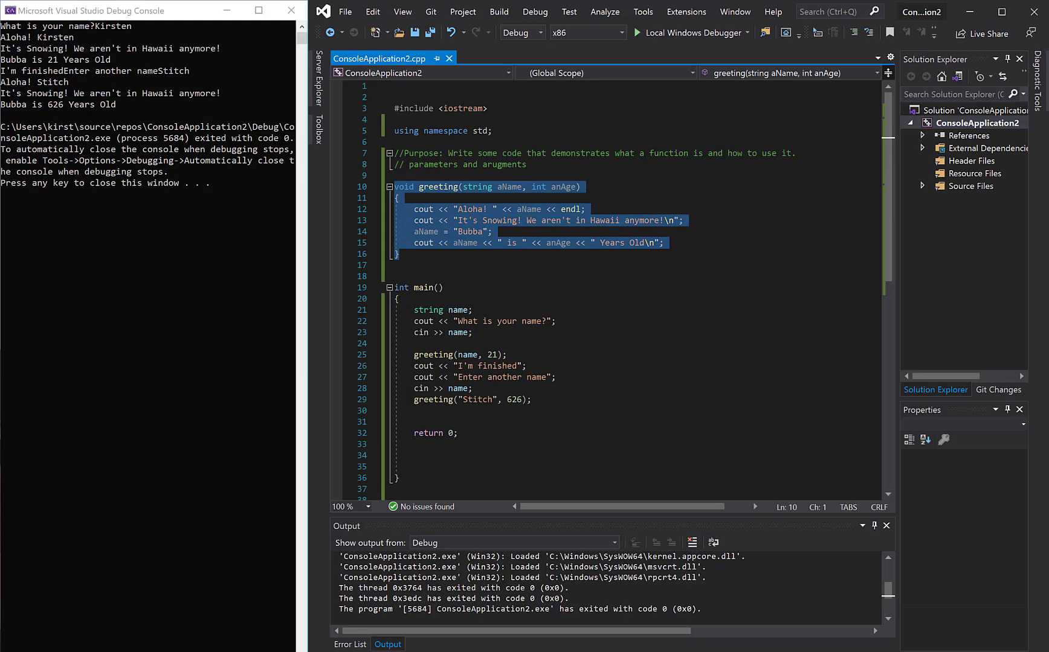
Swap the first call's arguments to greeting(21, name), triggering a conversion error
click(467, 356)
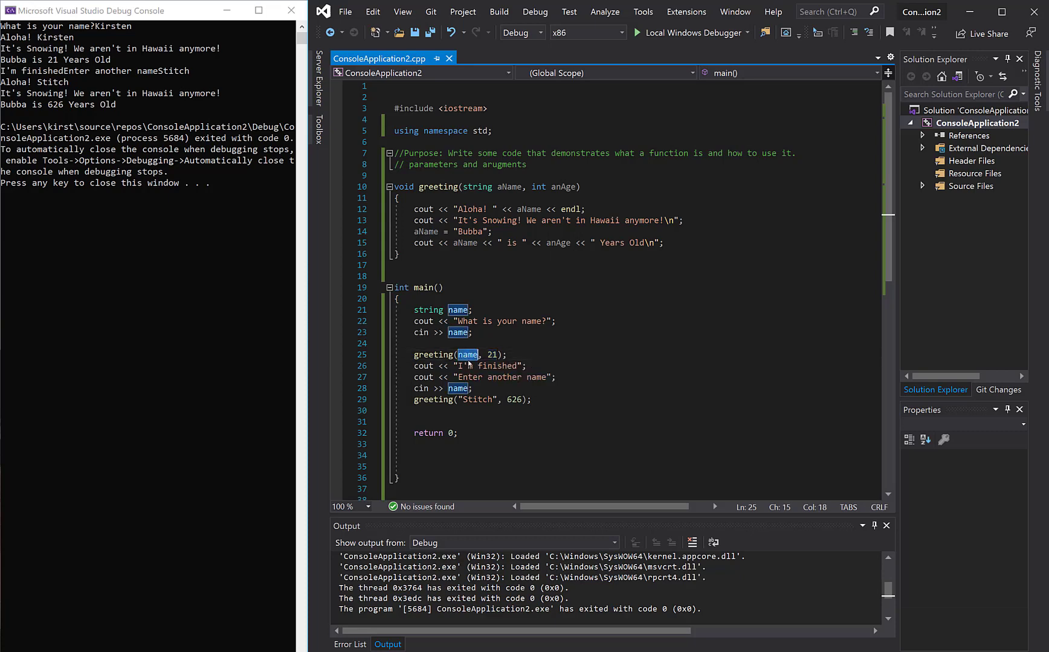
text(21)
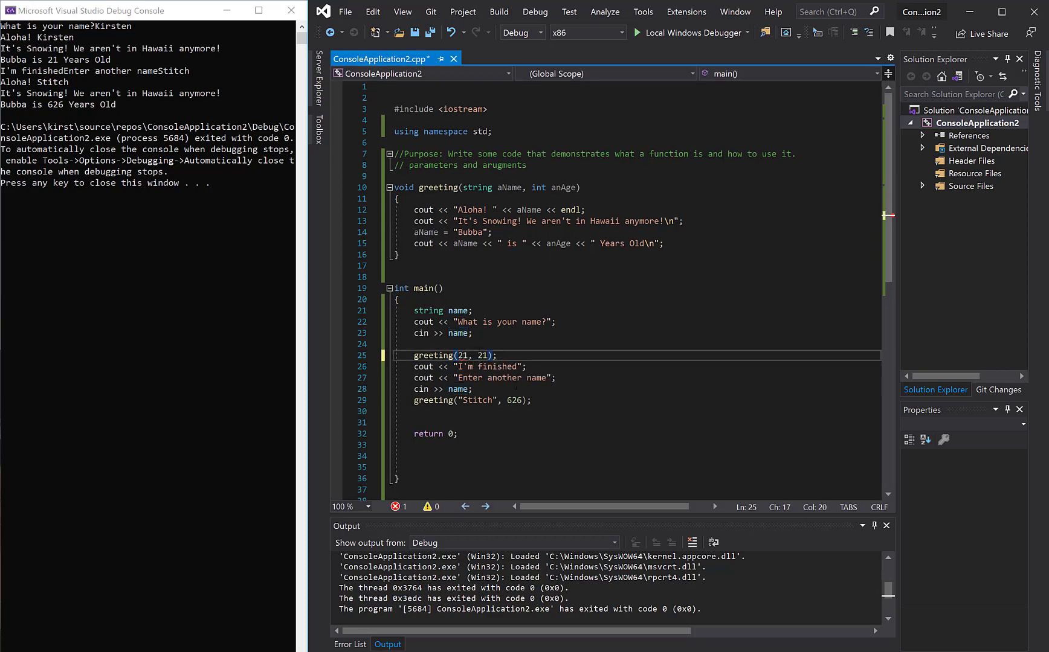
text(name)
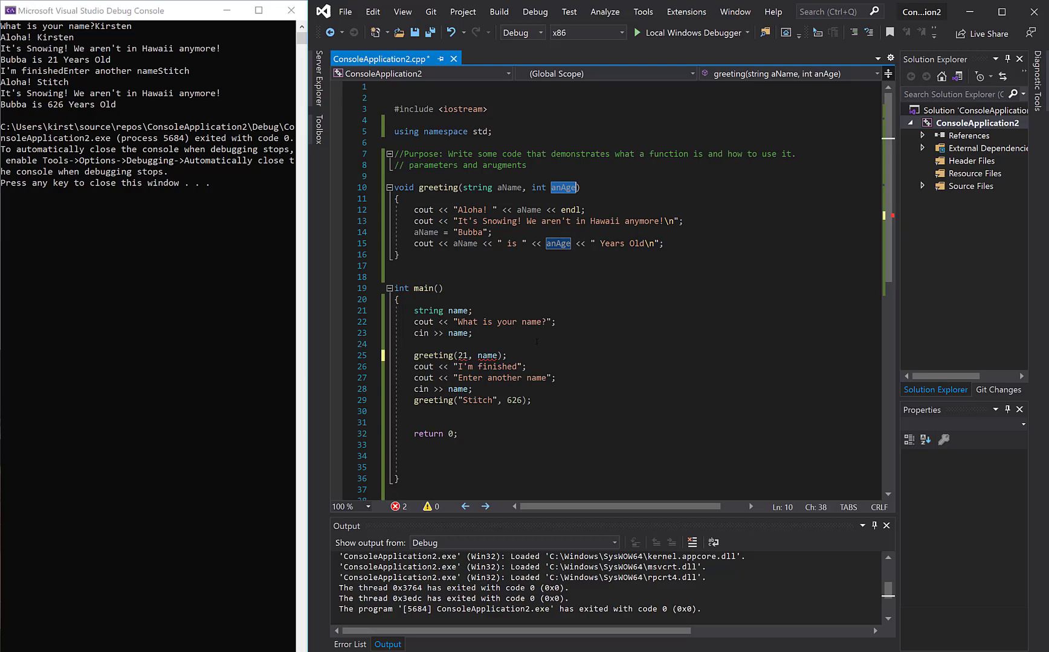
mouse_move(458, 356)
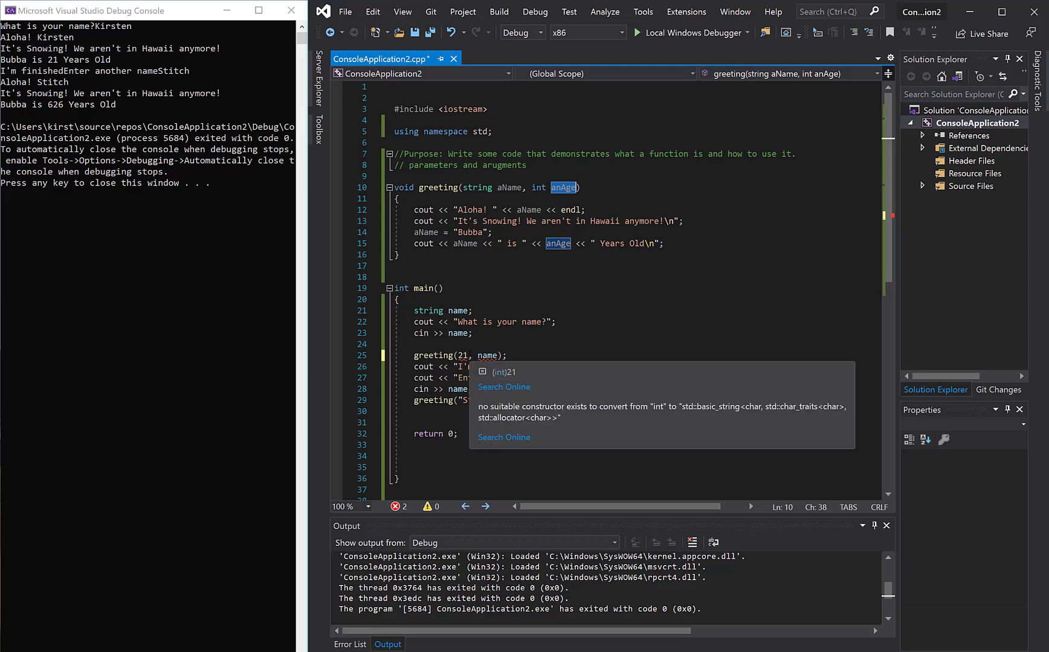